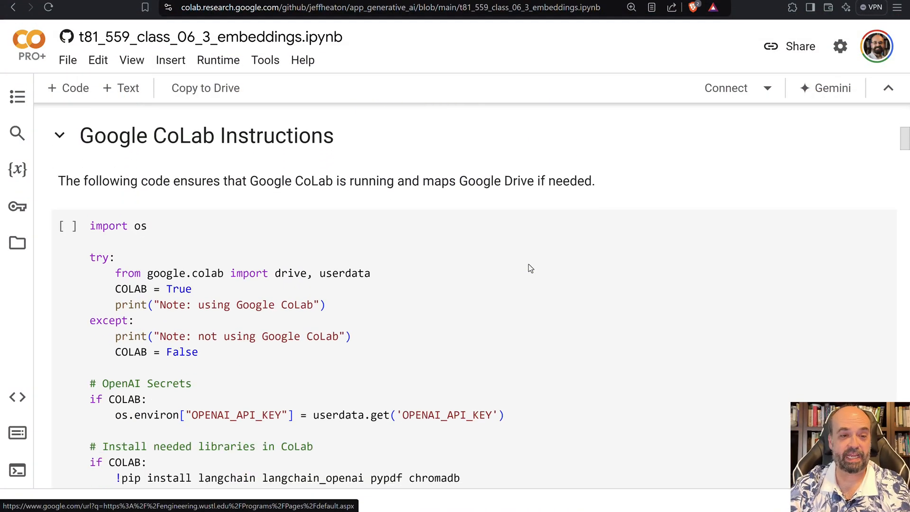
# Run the setup cell installing langchain, langchain_openai, pypdf and chromadb, and review the install output
pyautogui.scroll(-3)
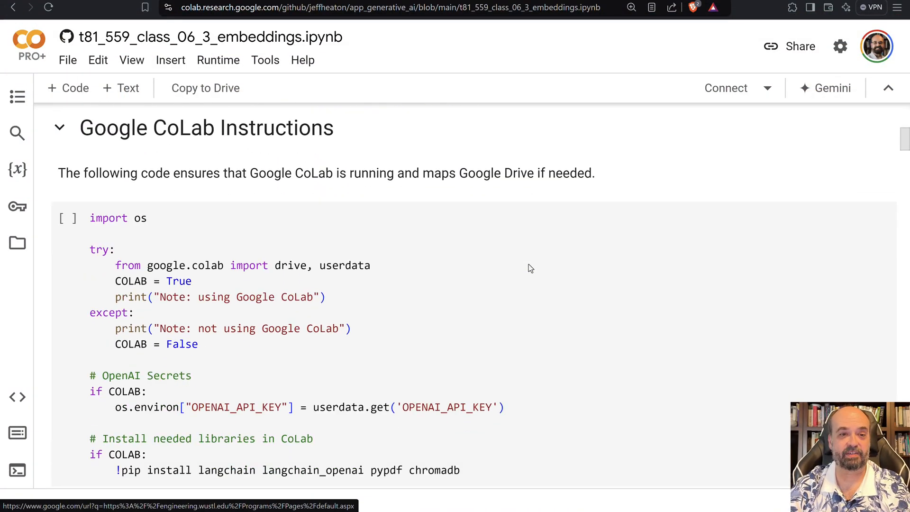
pyautogui.click(68, 217)
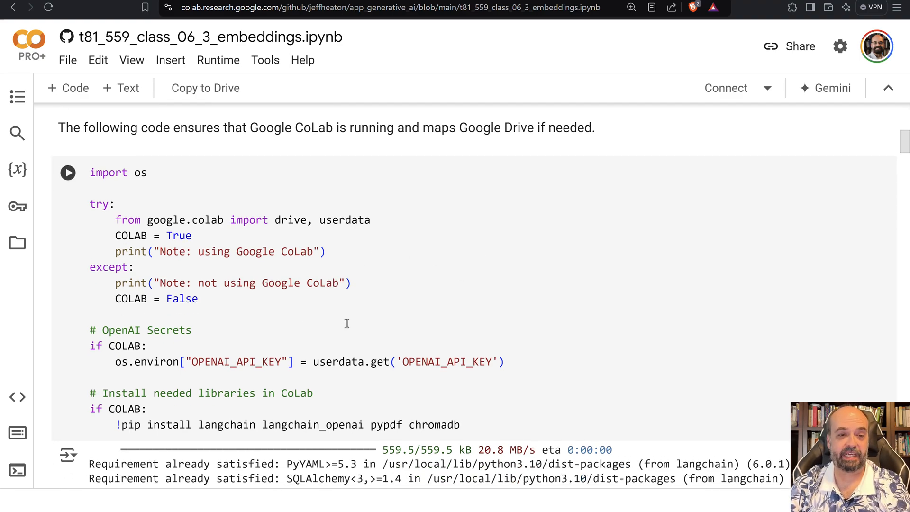
pyautogui.moveTo(394, 383)
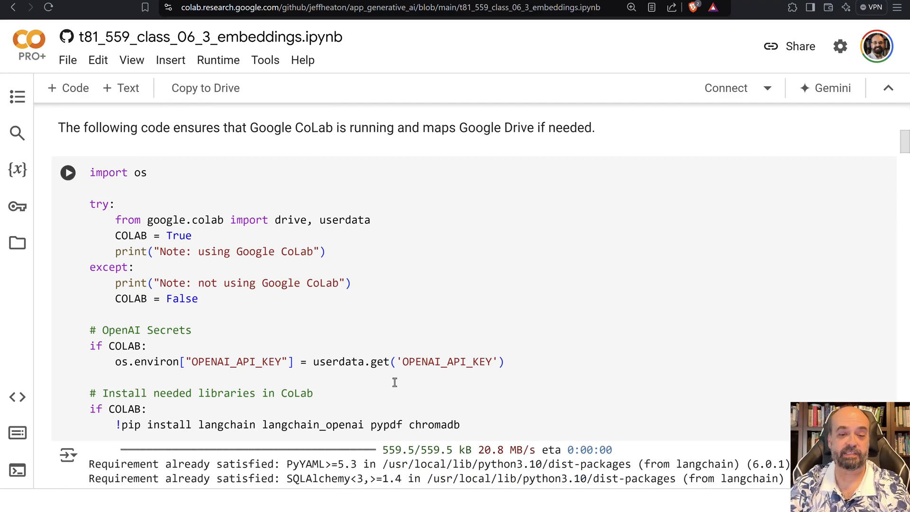
pyautogui.moveTo(378, 348)
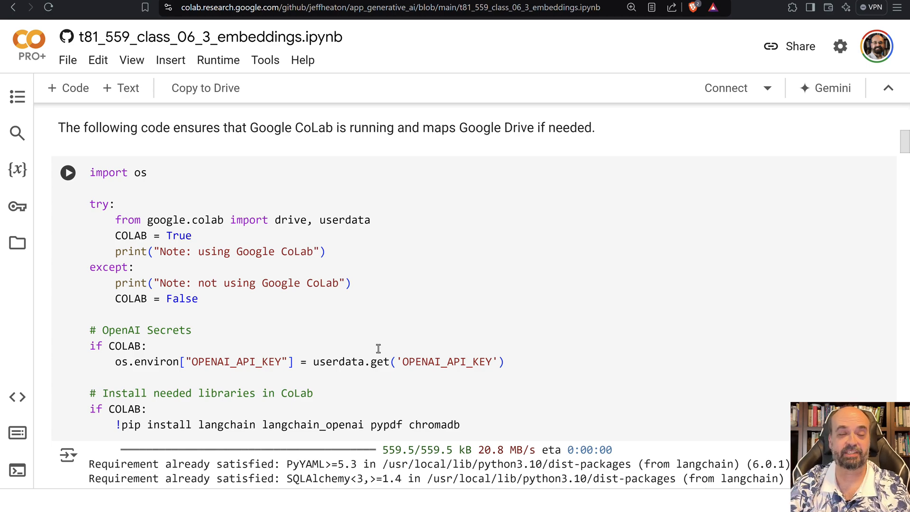
pyautogui.moveTo(411, 372)
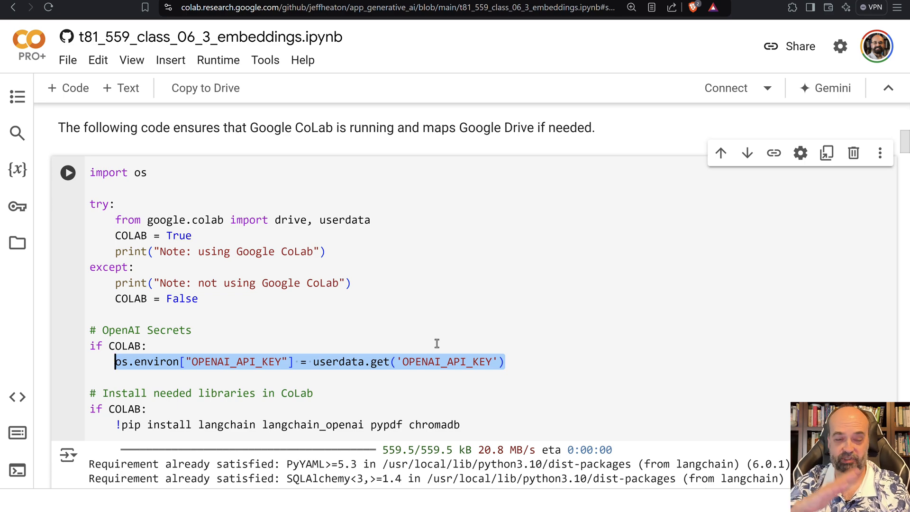
pyautogui.moveTo(450, 362)
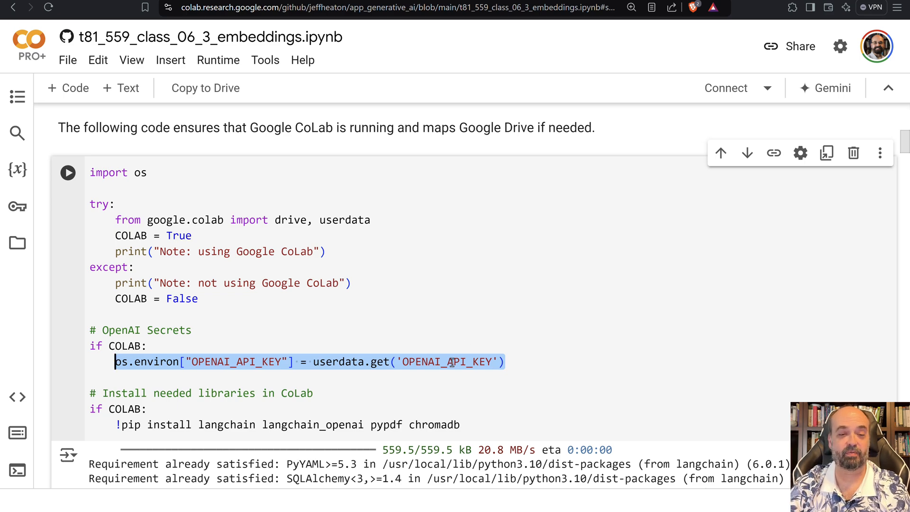
pyautogui.moveTo(17, 207)
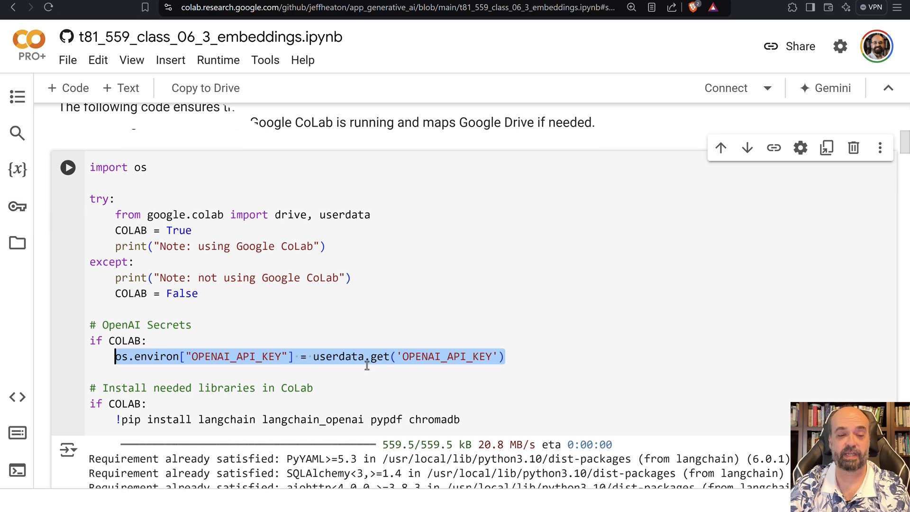
pyautogui.scroll(-3)
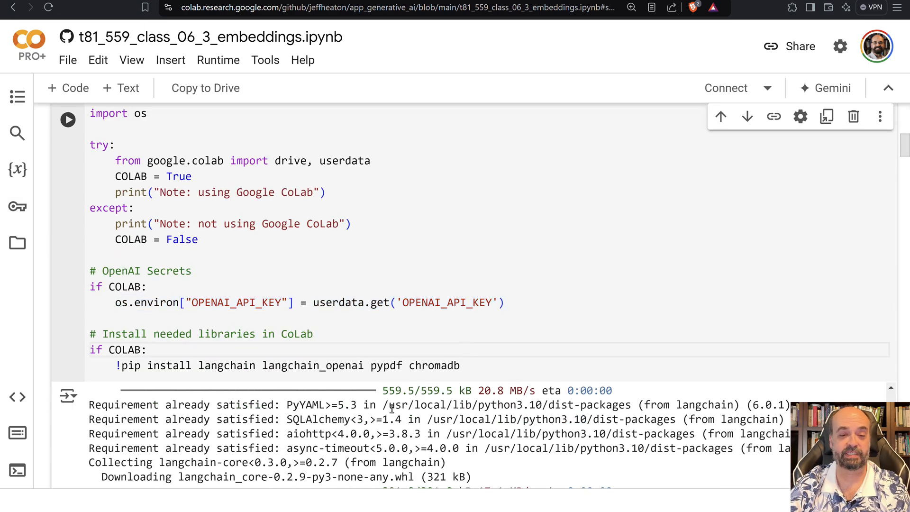
pyautogui.scroll(-3)
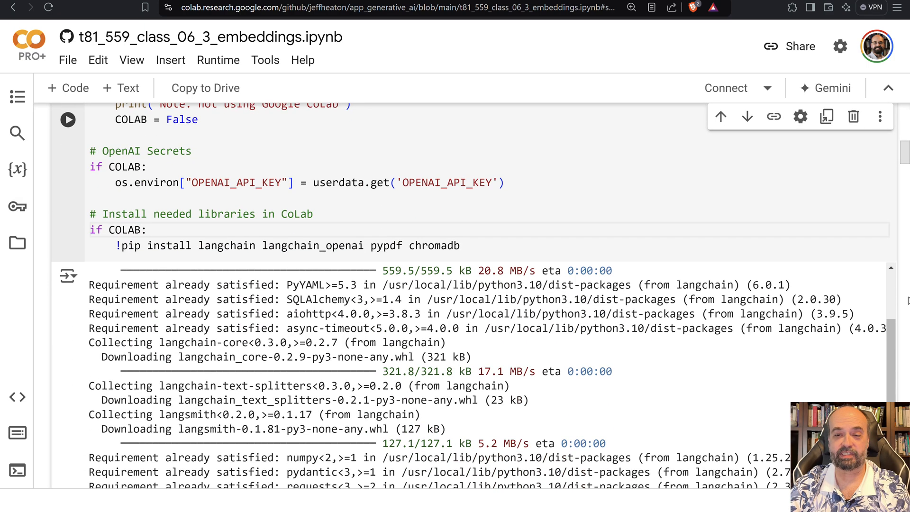
pyautogui.scroll(-3)
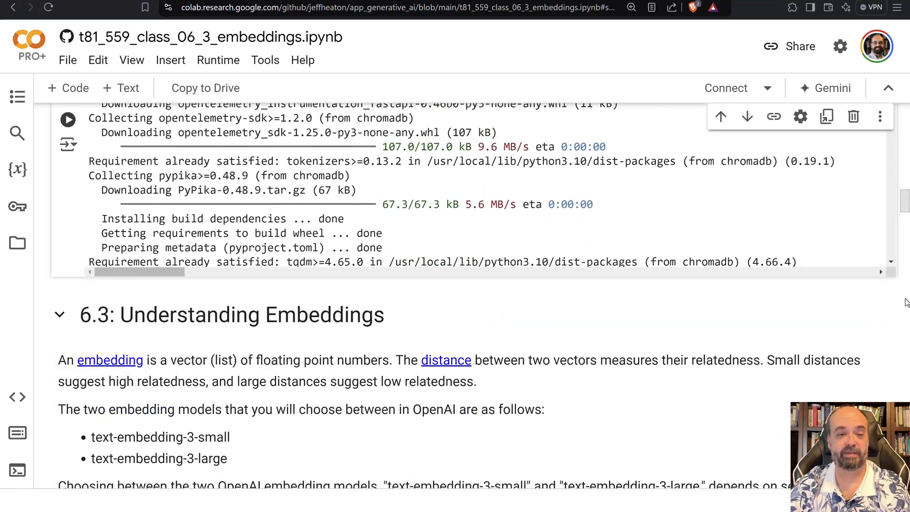
pyautogui.scroll(-3)
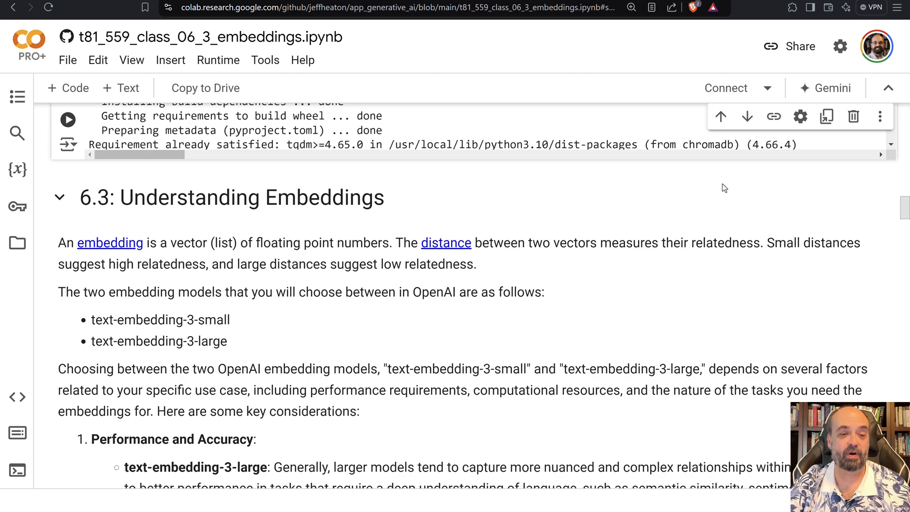
pyautogui.moveTo(244, 355)
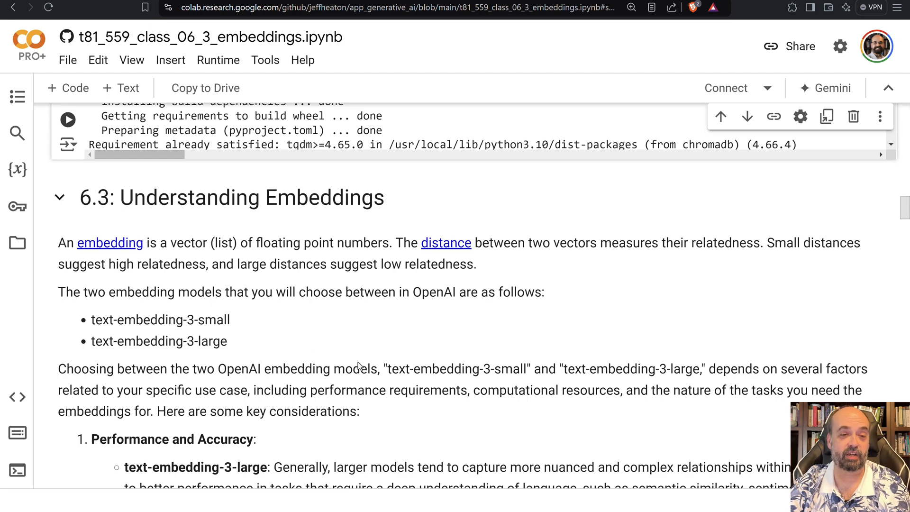
pyautogui.moveTo(302, 425)
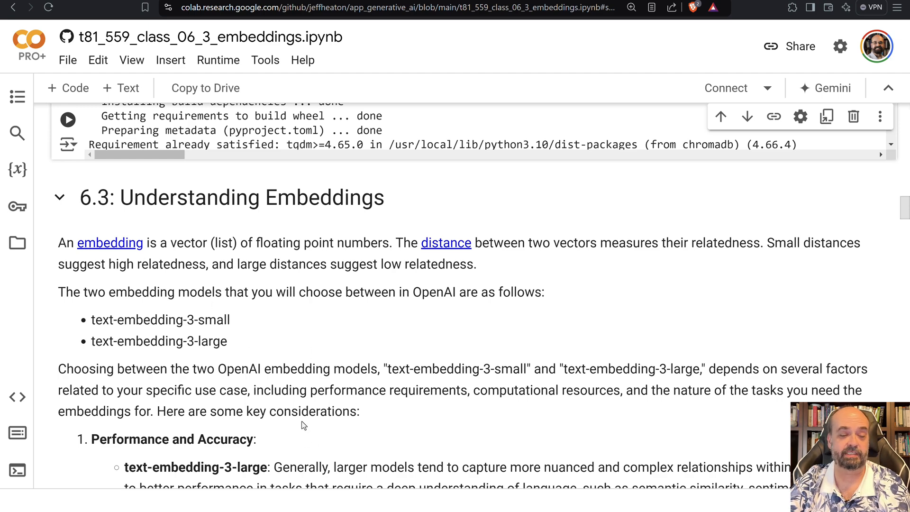
pyautogui.scroll(-3)
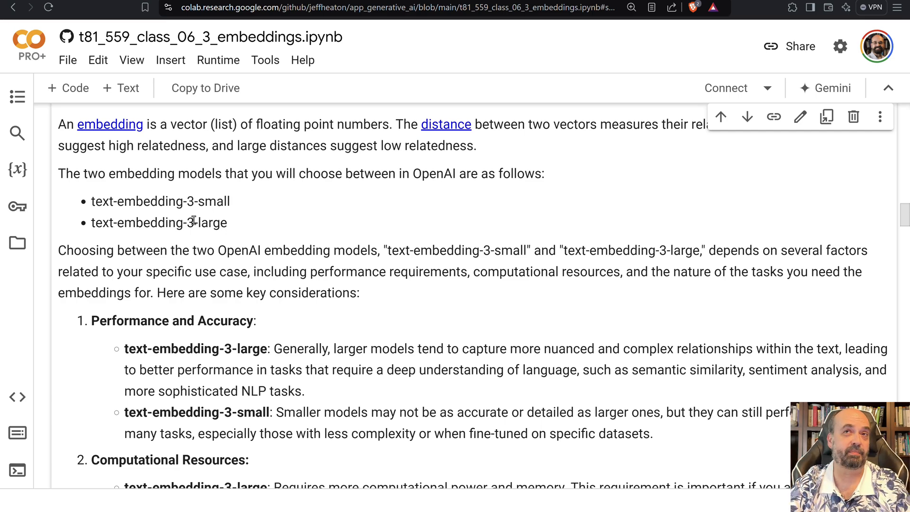
pyautogui.scroll(-3)
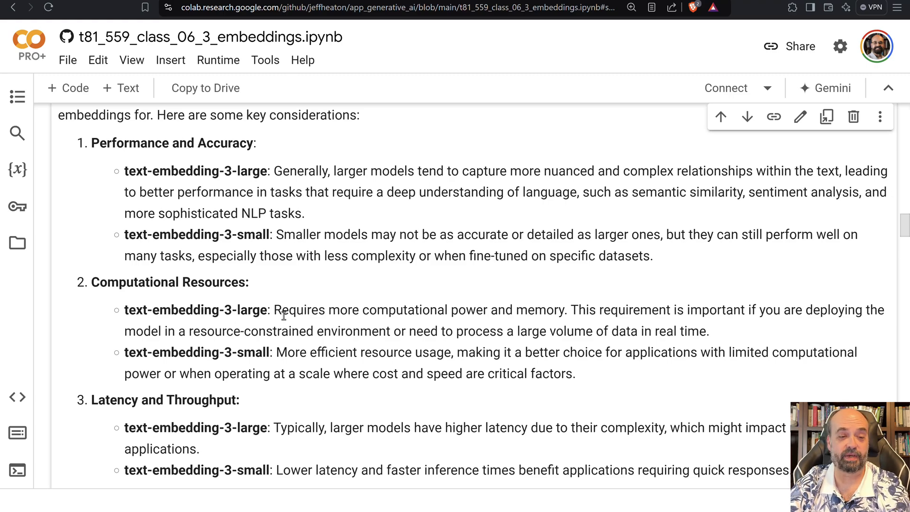
pyautogui.scroll(-3)
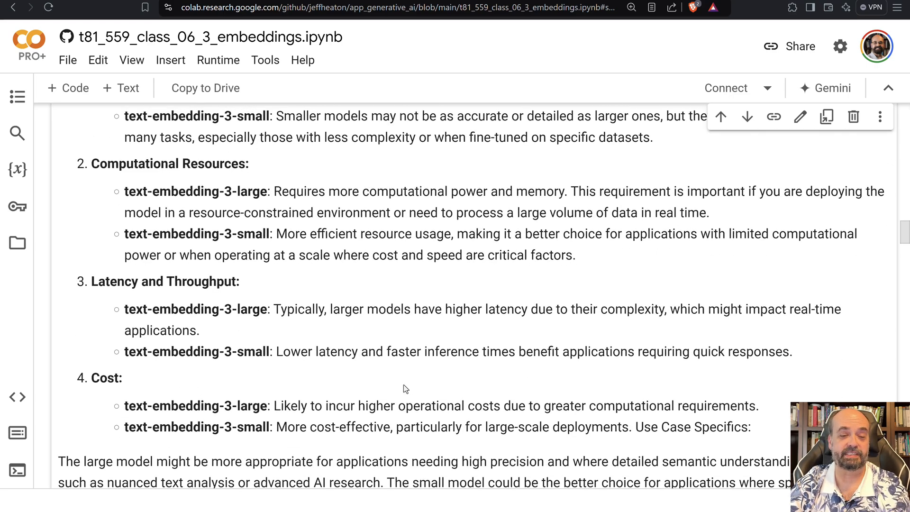
pyautogui.scroll(-3)
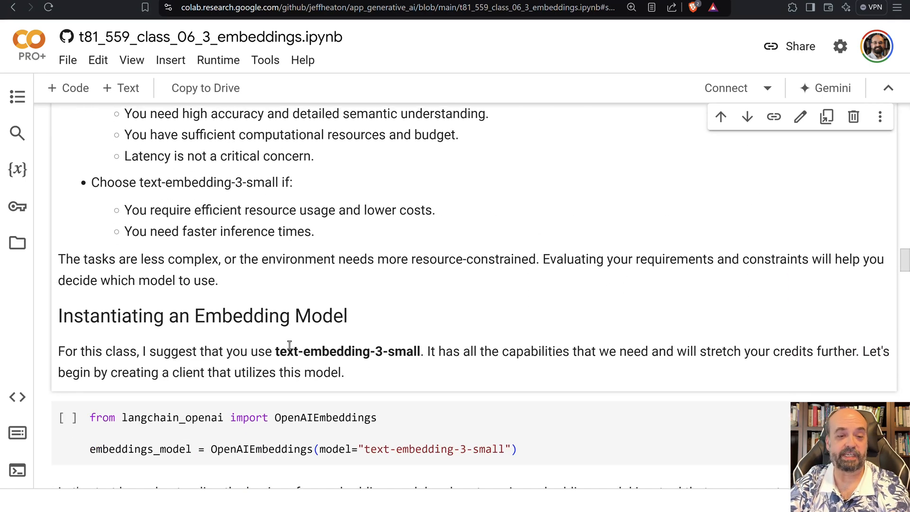
pyautogui.doubleClick(348, 351)
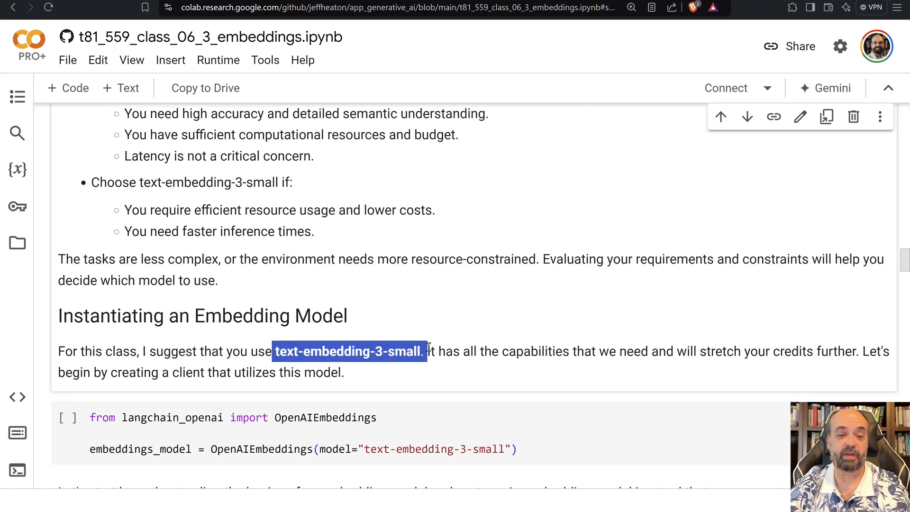
pyautogui.scroll(-3)
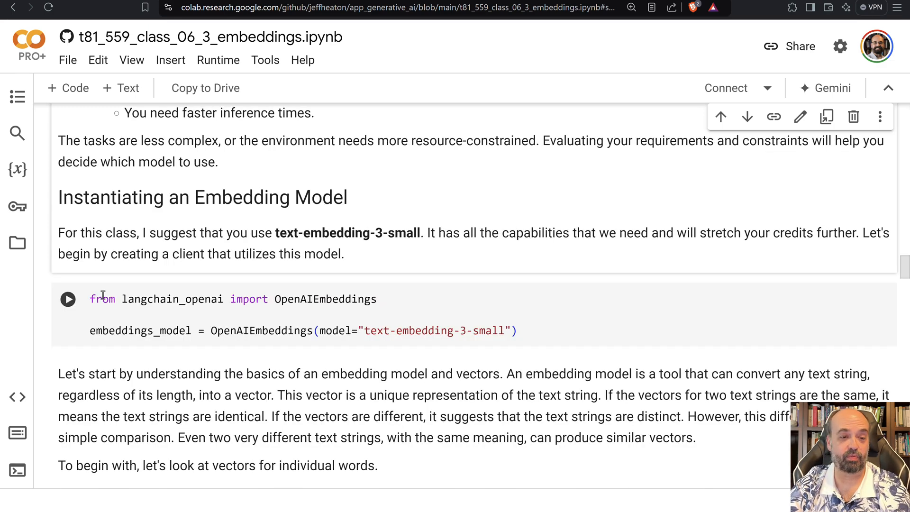
pyautogui.moveTo(342, 308)
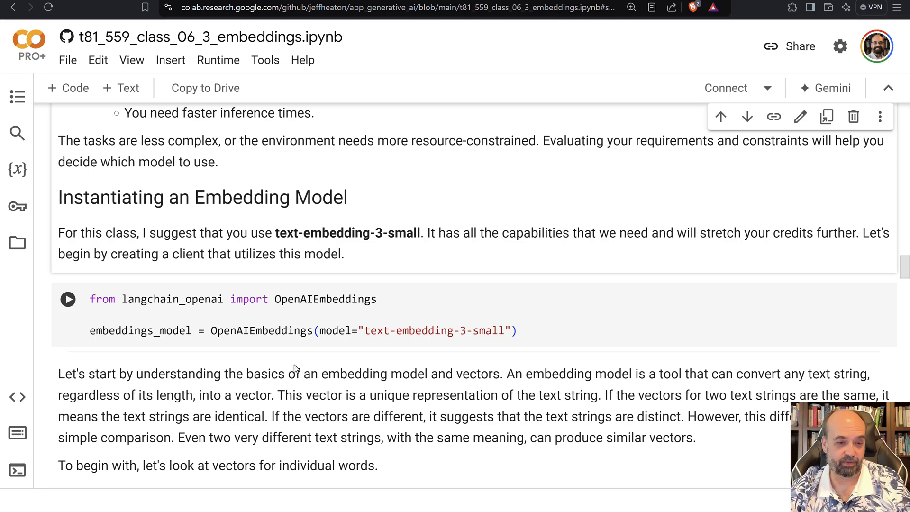
pyautogui.scroll(-3)
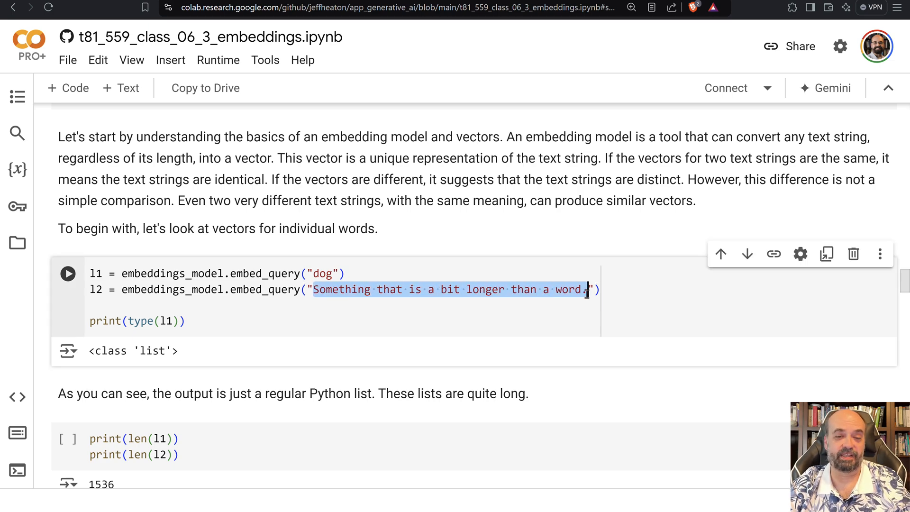
pyautogui.click(245, 323)
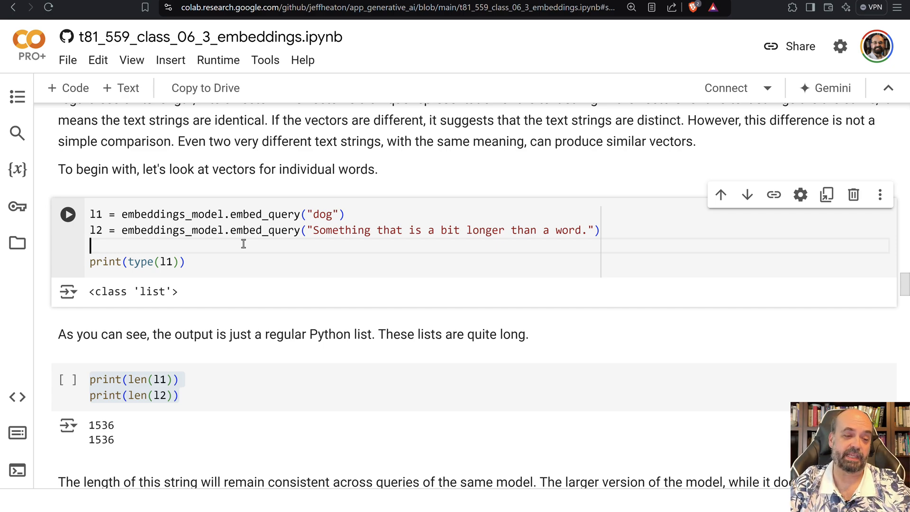
pyautogui.moveTo(249, 248)
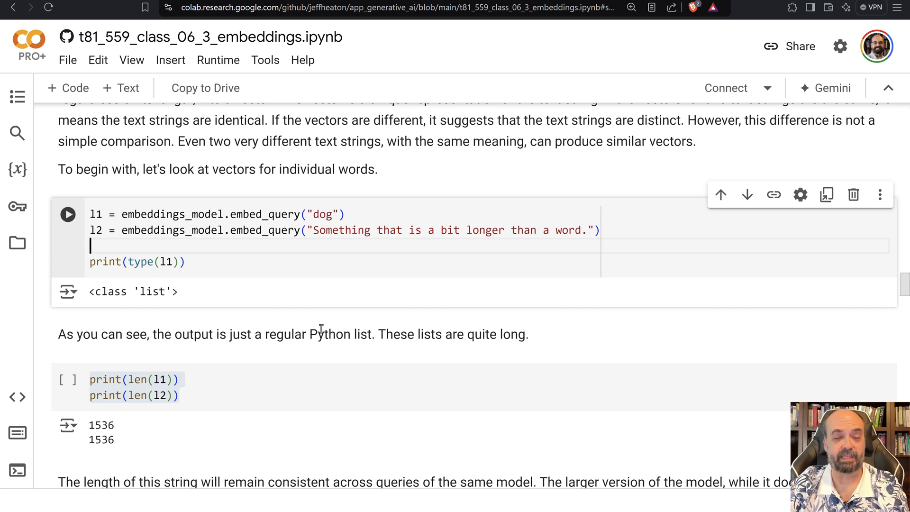
pyautogui.scroll(-3)
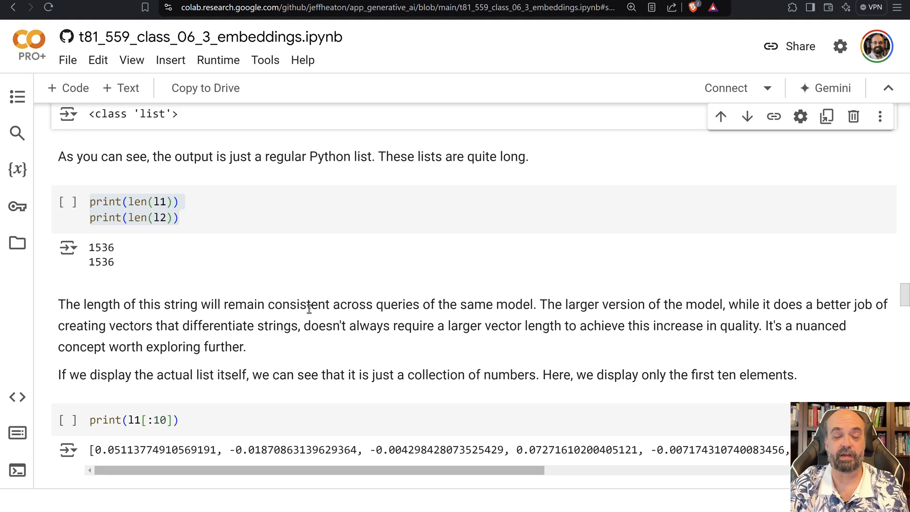
pyautogui.moveTo(269, 310)
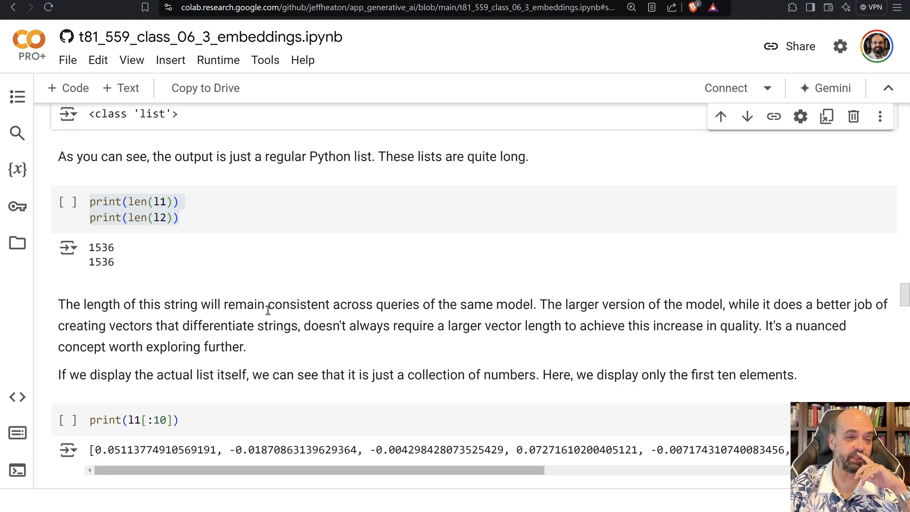
pyautogui.moveTo(197, 388)
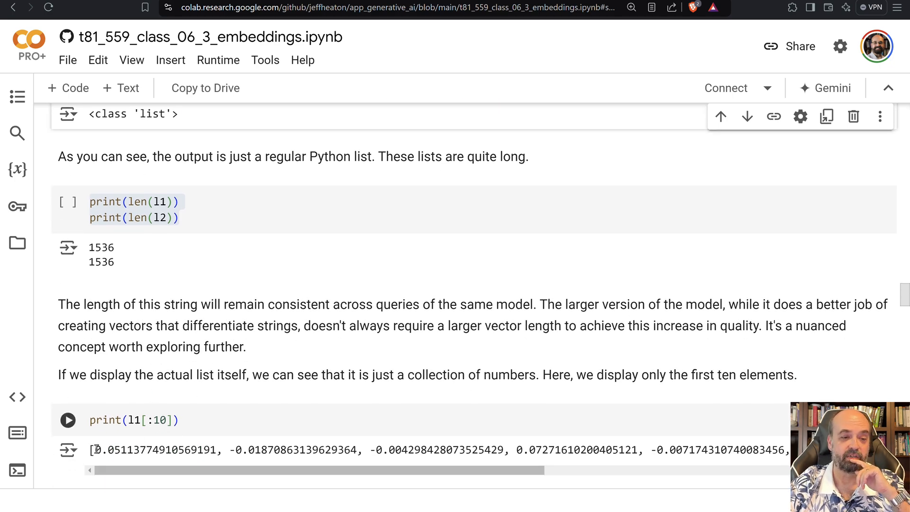
pyautogui.moveTo(95, 449); pyautogui.dragTo(706, 449)
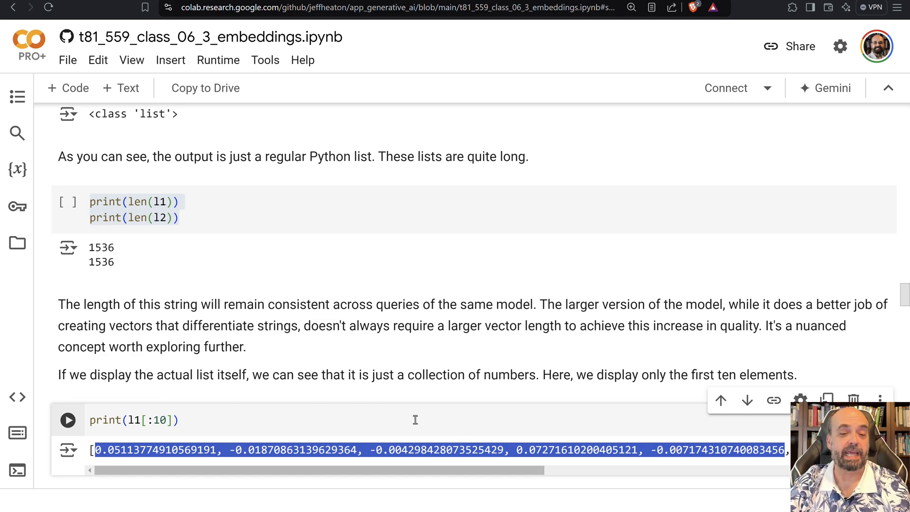
pyautogui.moveTo(395, 418)
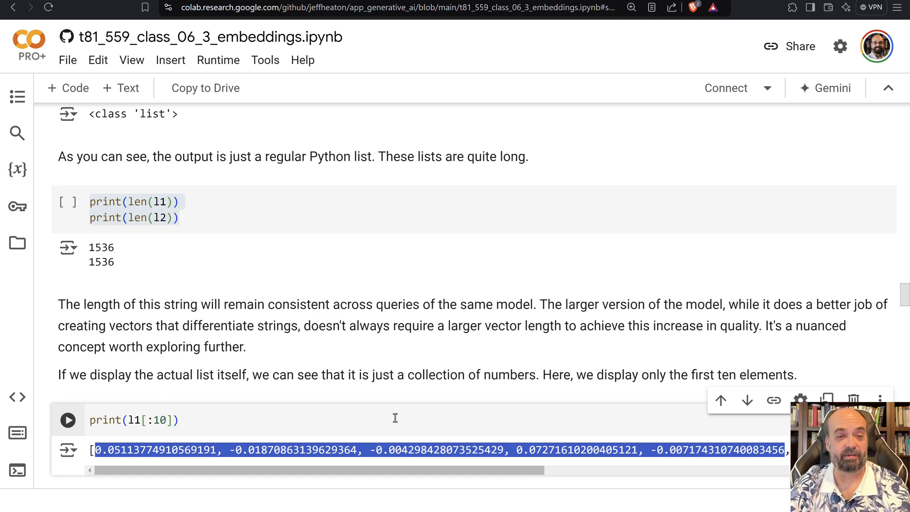
pyautogui.scroll(-3)
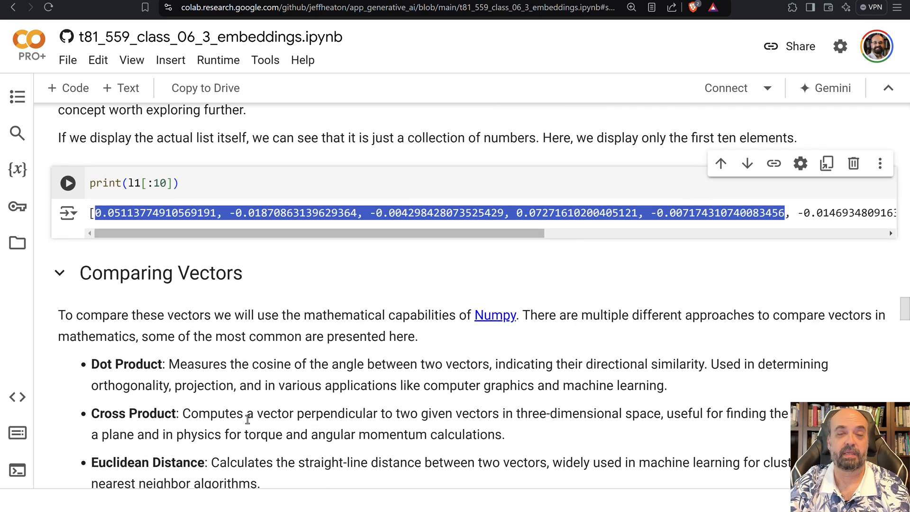
pyautogui.scroll(-3)
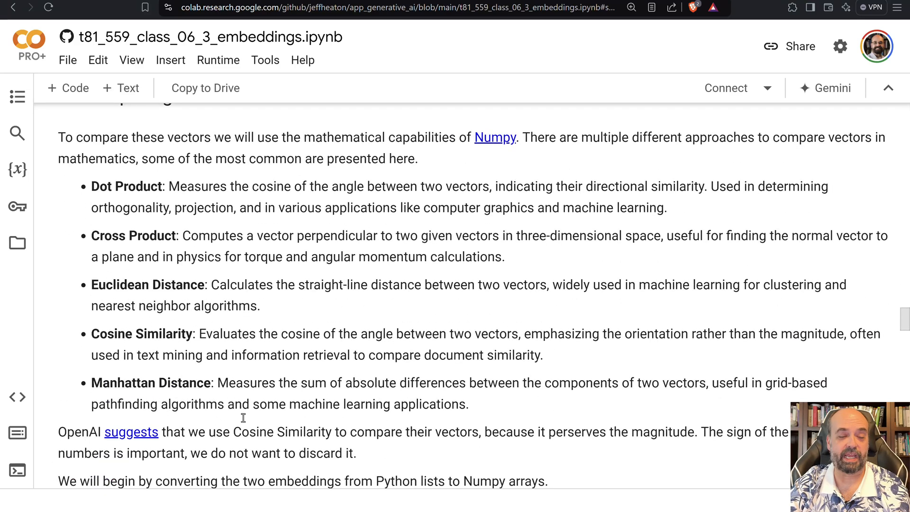
pyautogui.scroll(-3)
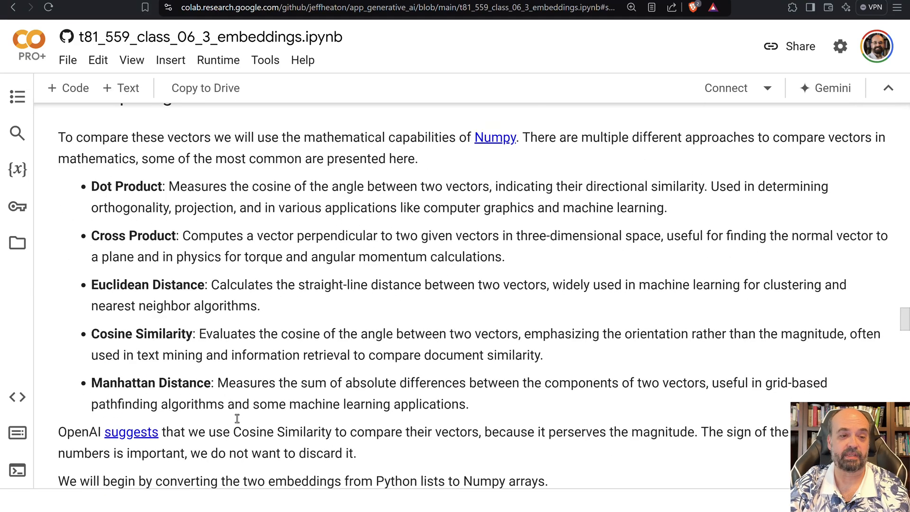
pyautogui.moveTo(8, 360)
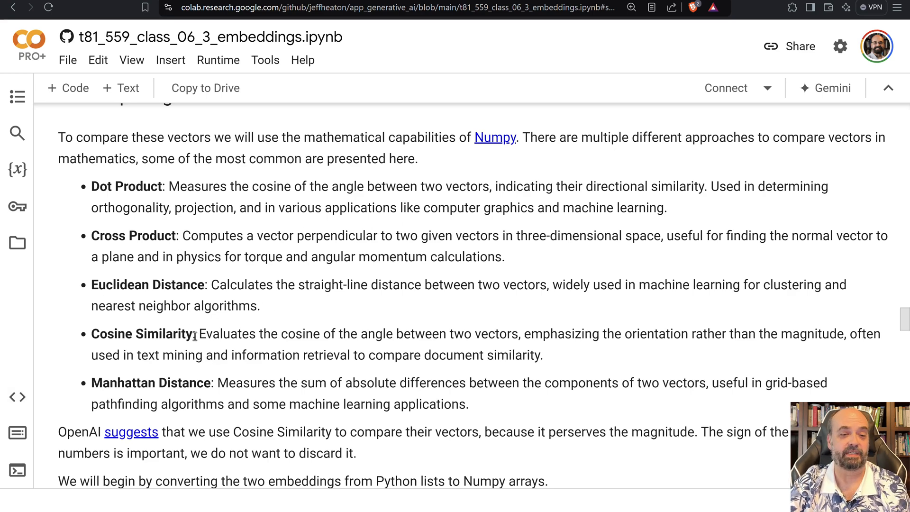
pyautogui.doubleClick(142, 334)
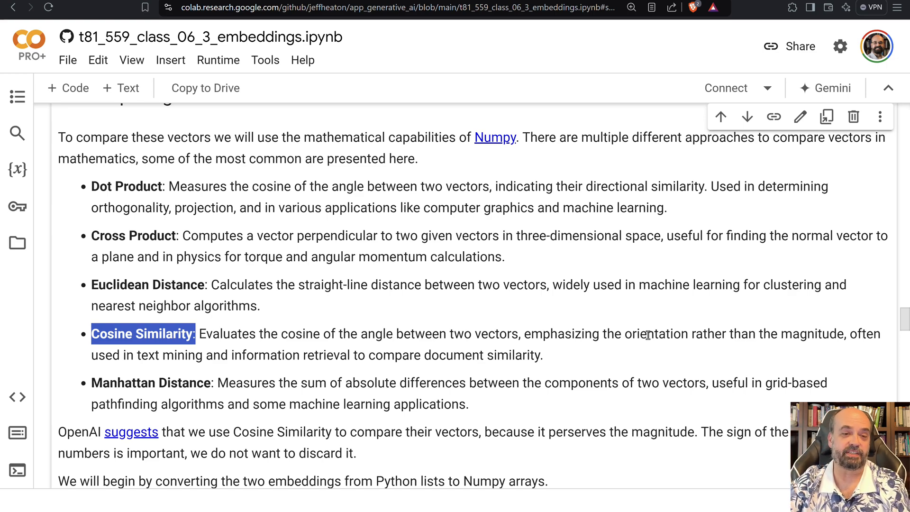
pyautogui.moveTo(170, 202)
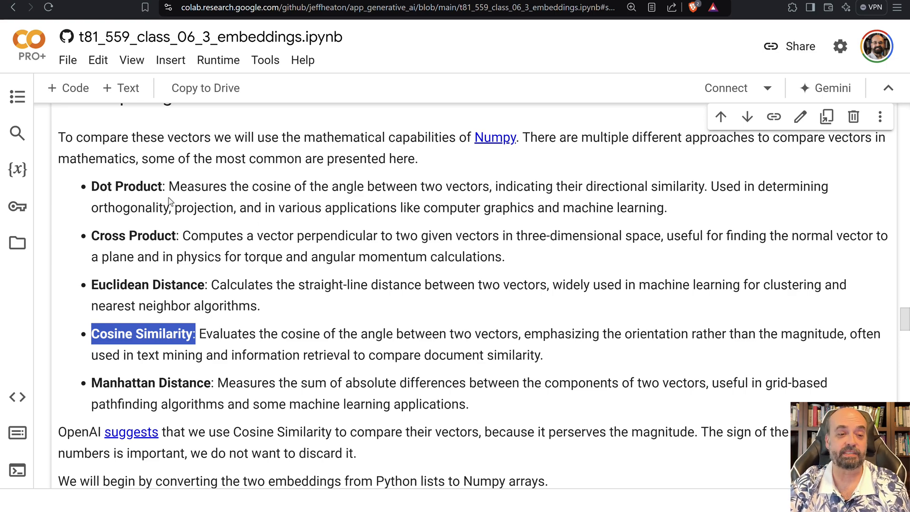
pyautogui.moveTo(152, 290)
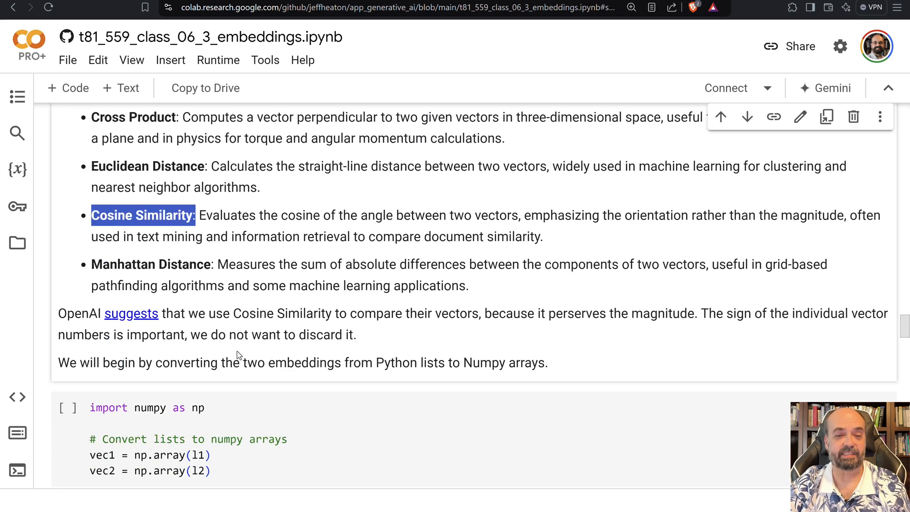
pyautogui.scroll(-3)
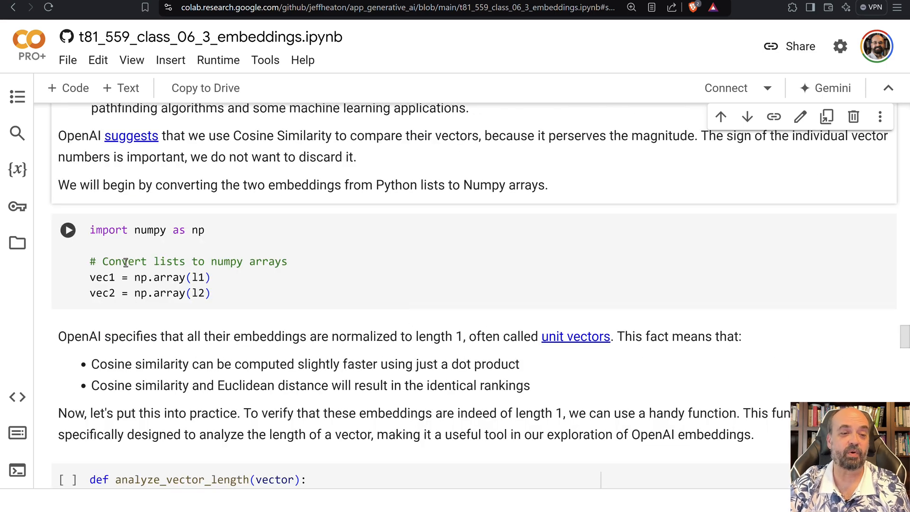
pyautogui.scroll(-3)
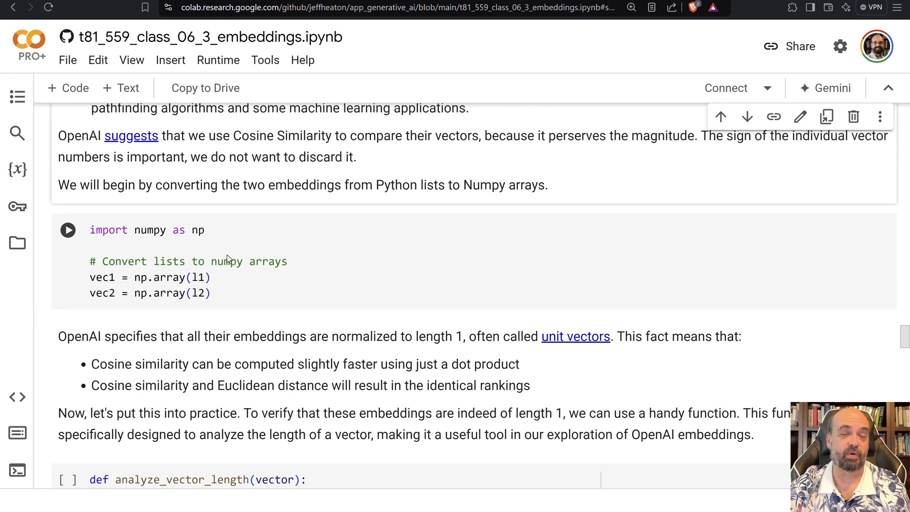
pyautogui.scroll(-3)
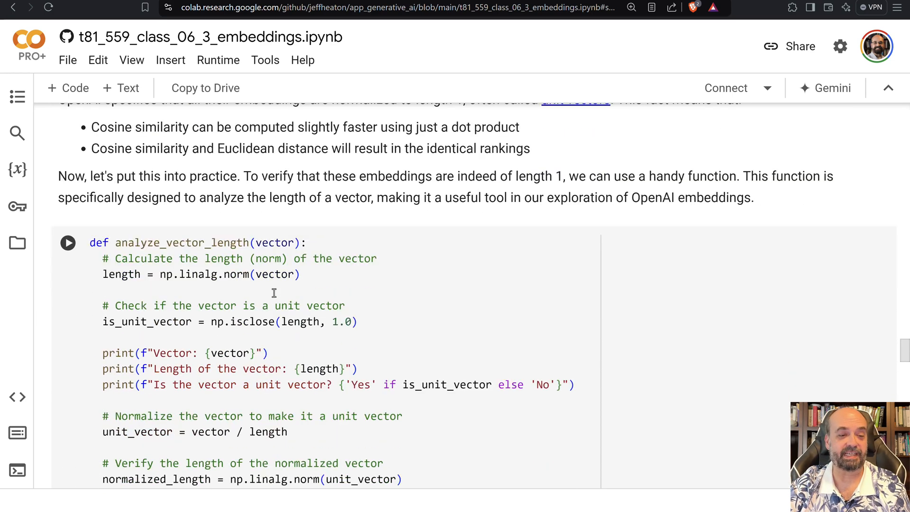
pyautogui.scroll(-3)
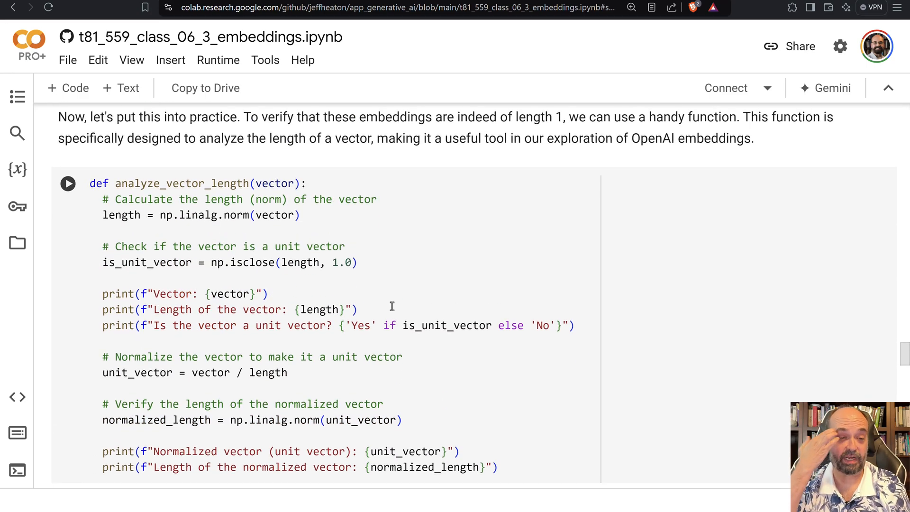
pyautogui.scroll(-3)
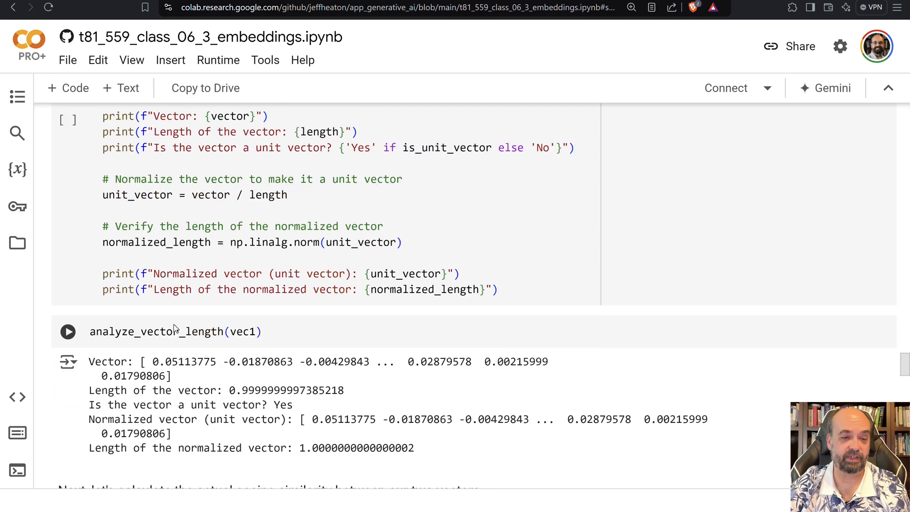
pyautogui.moveTo(226, 390)
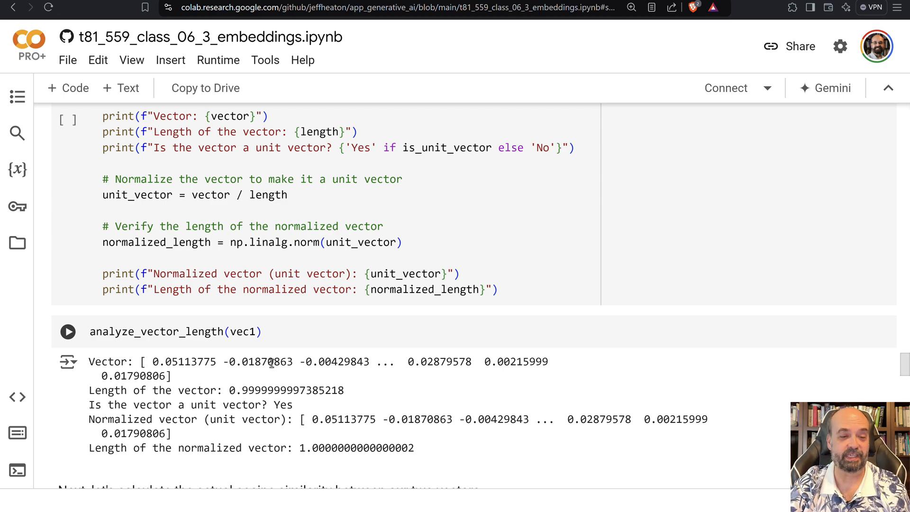
pyautogui.scroll(-3)
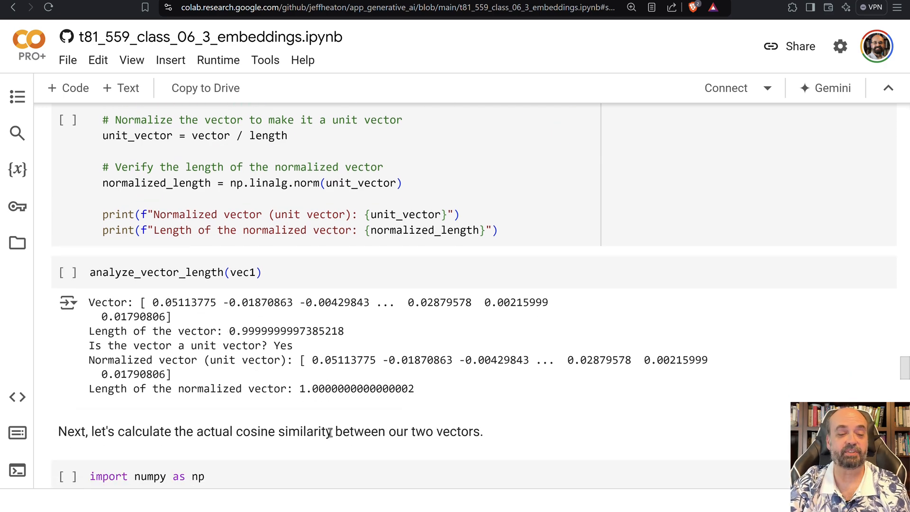
pyautogui.scroll(-3)
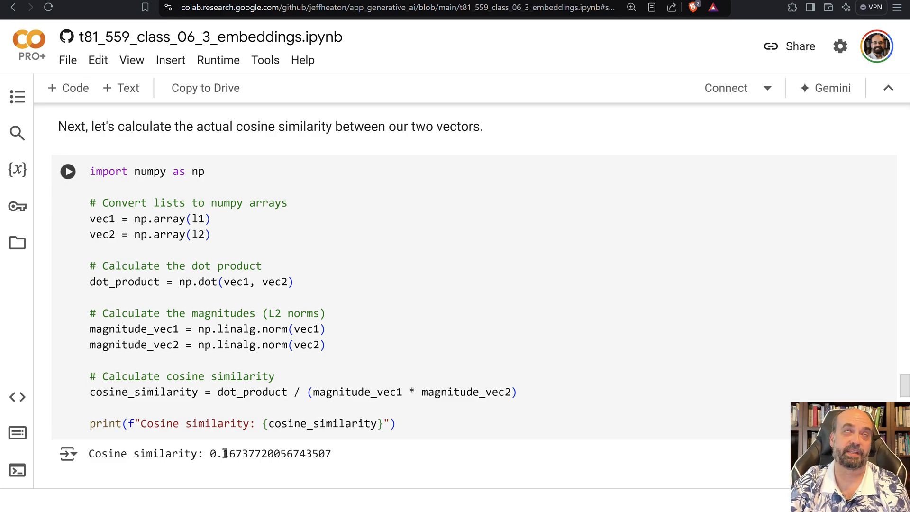
pyautogui.scroll(-3)
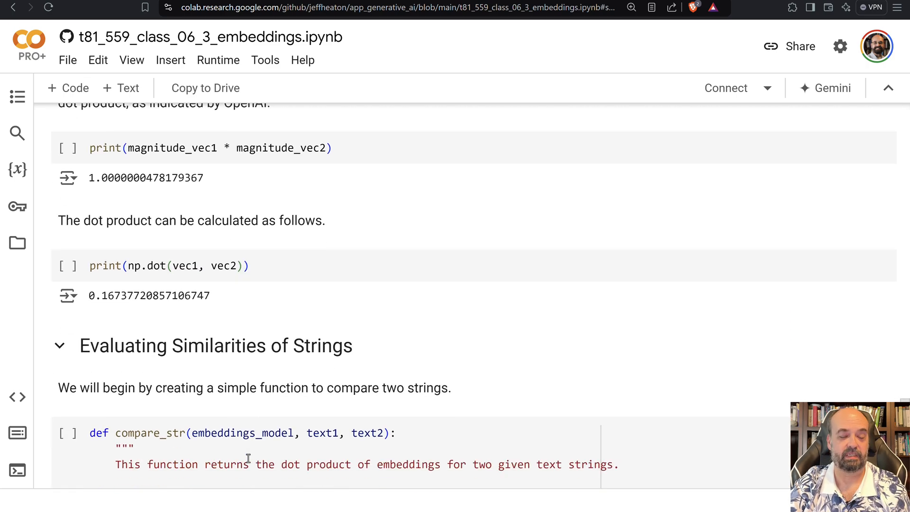
pyautogui.scroll(-3)
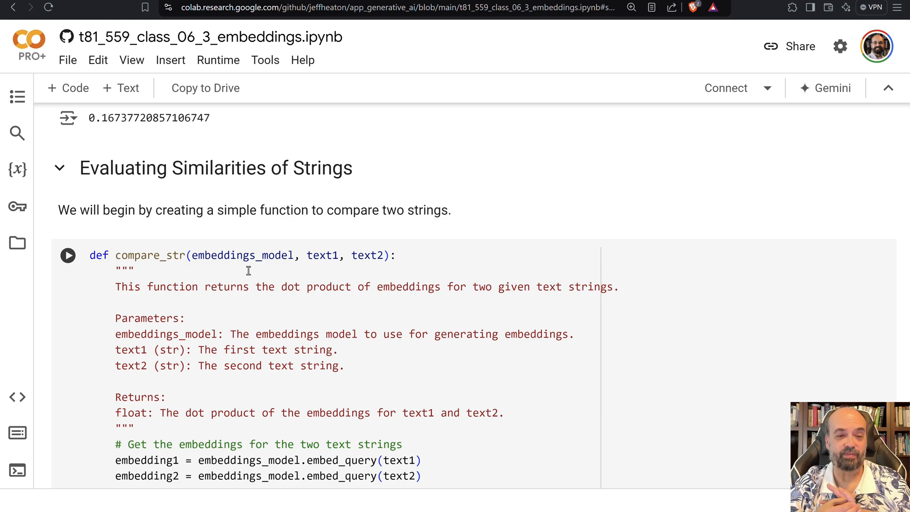
pyautogui.scroll(-3)
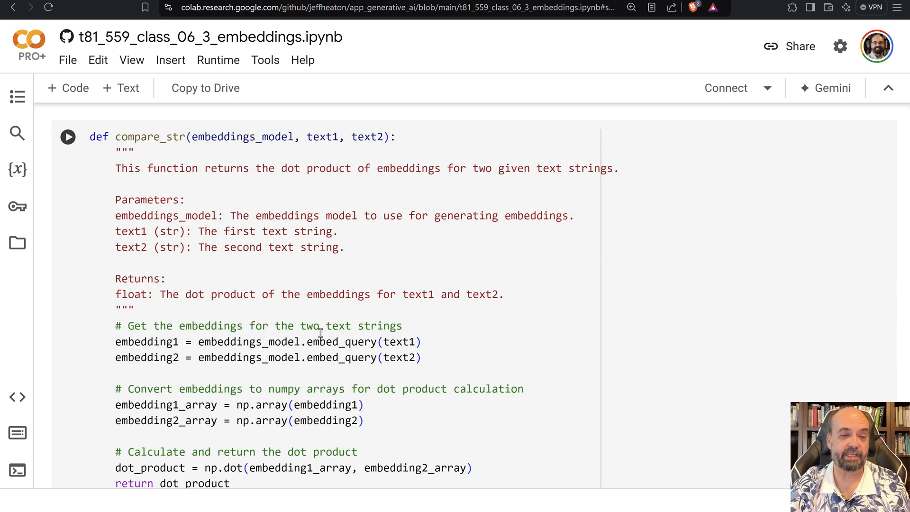
pyautogui.tripleClick(267, 357)
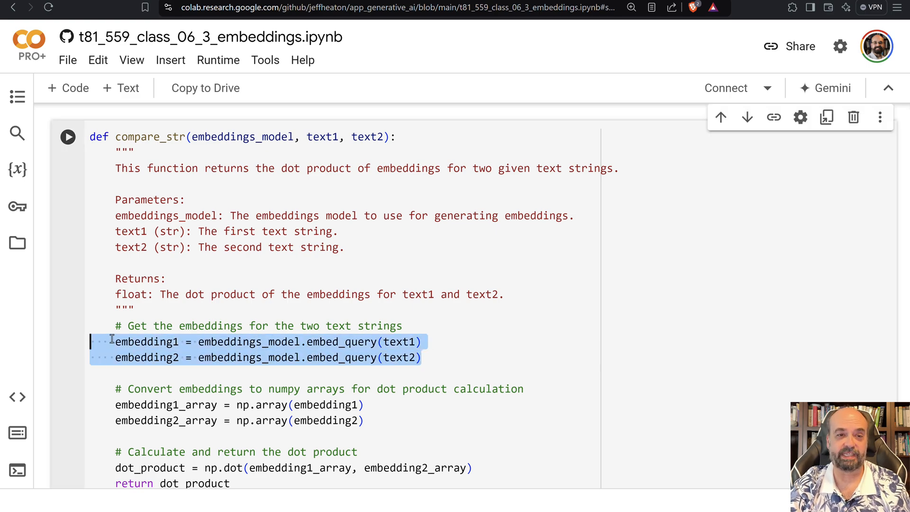
pyautogui.scroll(-3)
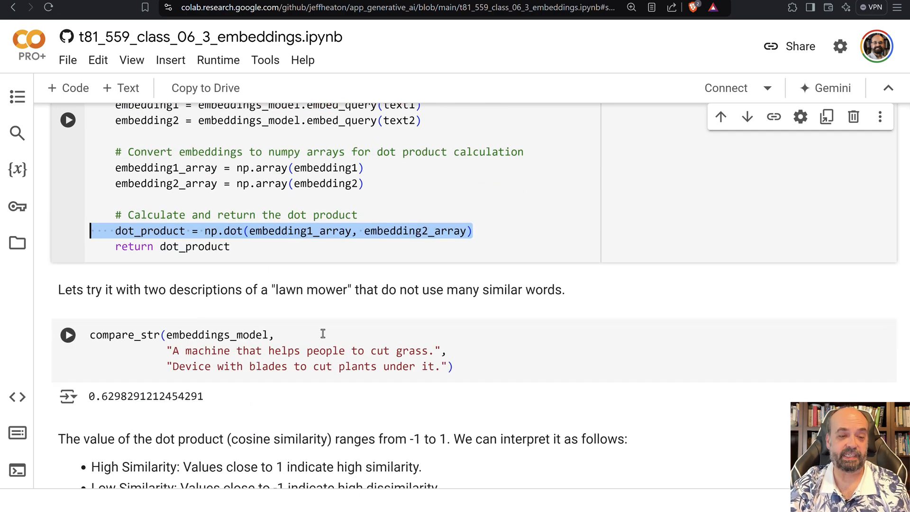
pyautogui.moveTo(197, 357)
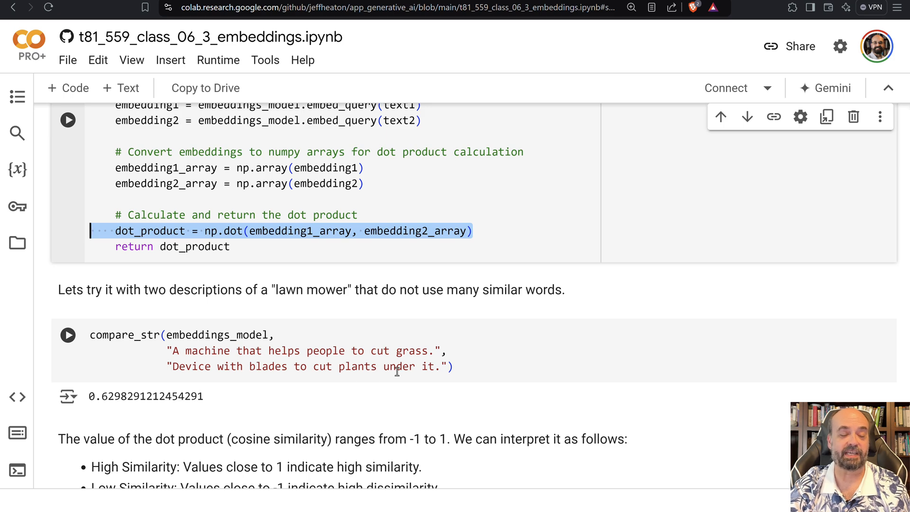
pyautogui.moveTo(140, 389)
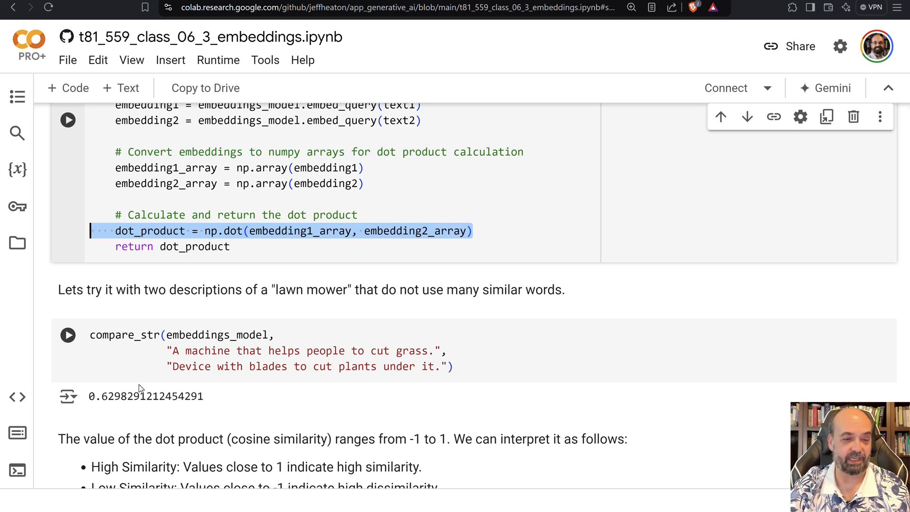
pyautogui.scroll(-3)
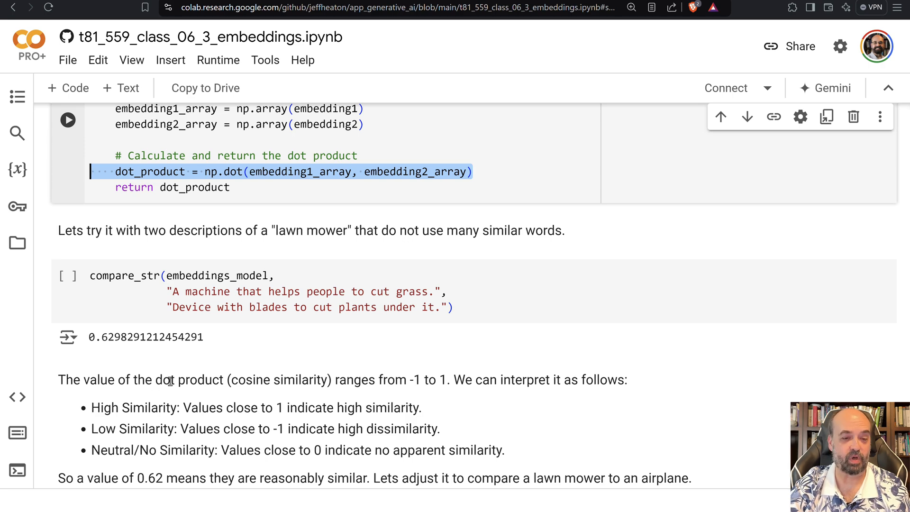
pyautogui.moveTo(195, 399)
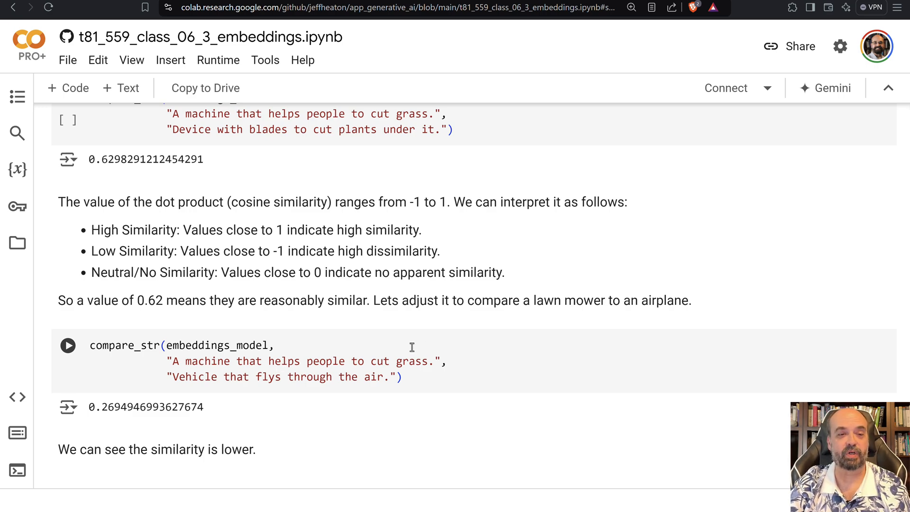
pyautogui.moveTo(223, 409)
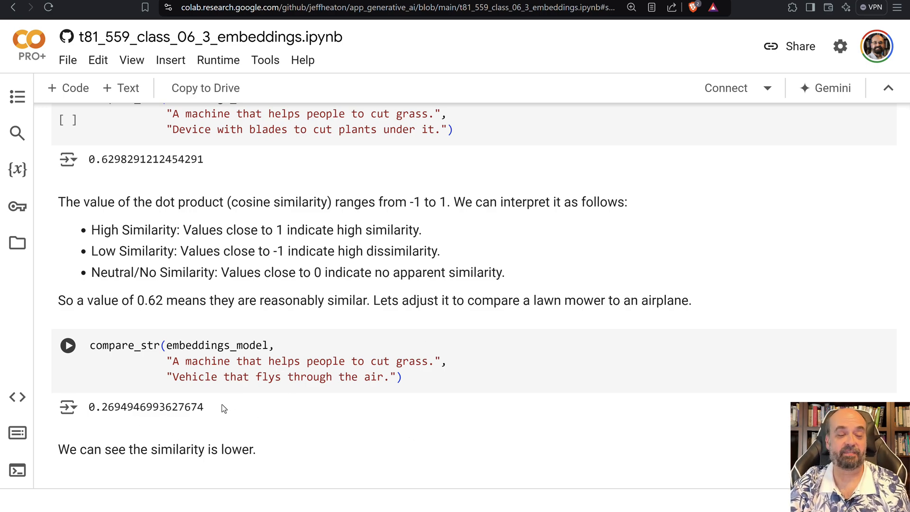